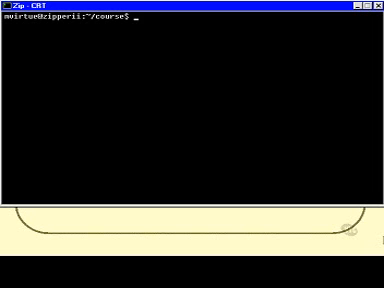
# Set the shell prompt with PS1=Hello, then log out with exit
pyautogui.write('PS1=Hello')
pyautogui.write('exit')
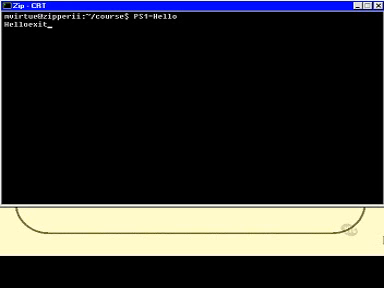
pyautogui.press('Return')
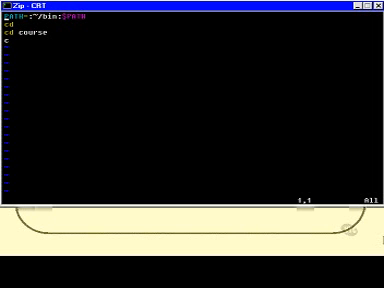
# Open /etc/profile in vi and scroll down to its export PS1 line
pyautogui.write('vi /etc/profile')
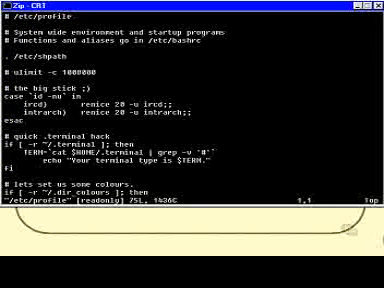
pyautogui.scroll(-3)
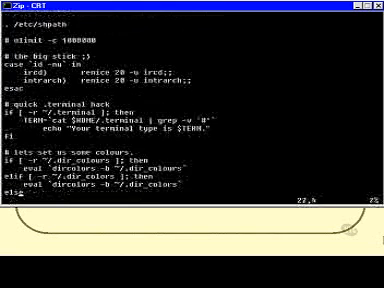
pyautogui.scroll(-3)
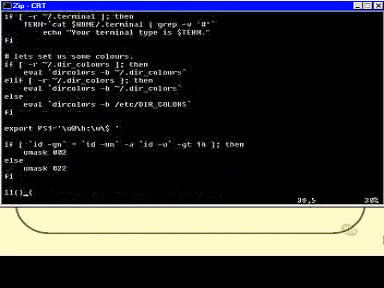
pyautogui.scroll(-3)
pyautogui.write('PATH=:~/bin:$PATH')
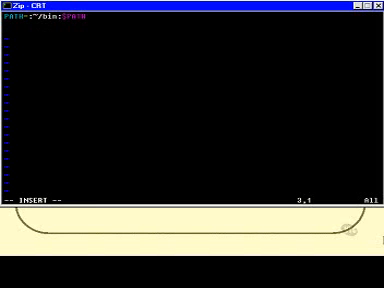
# Add ls -C, pwd and date lines to .profile and start a PS1= line
pyautogui.write('ls -G')
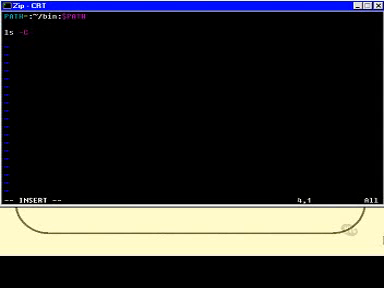
pyautogui.write('pwd')
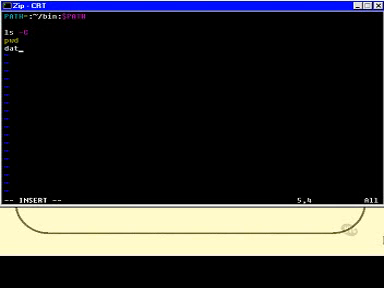
pyautogui.write('e')
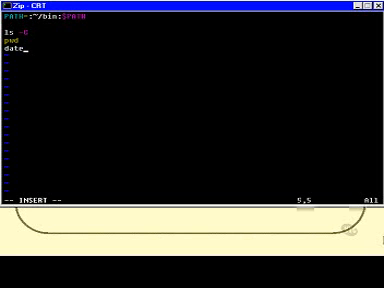
pyautogui.write('PS1="\\$PWD>')
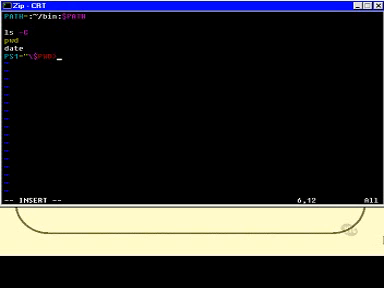
pyautogui.write('"')
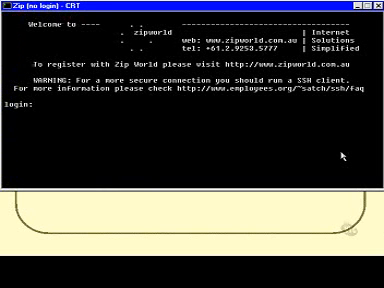
pyautogui.write('mvirtue')
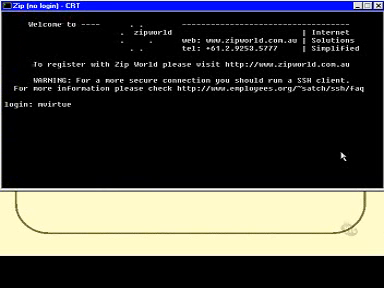
pyautogui.press('Return')
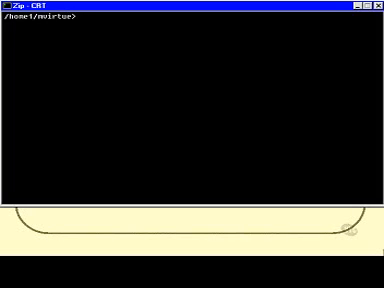
# Add Hello to the PS1 line in .profile, save, and type . .profile
pyautogui.write('vi')
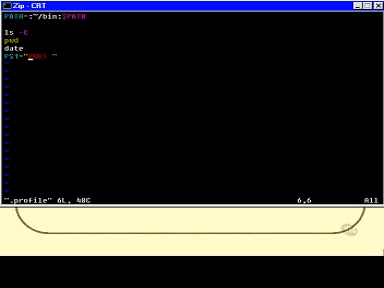
pyautogui.press('i')
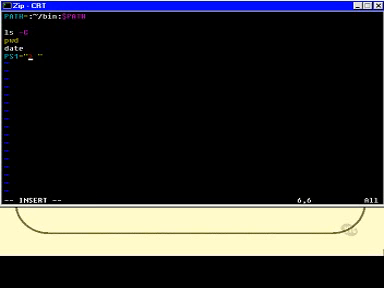
pyautogui.write('Hello')
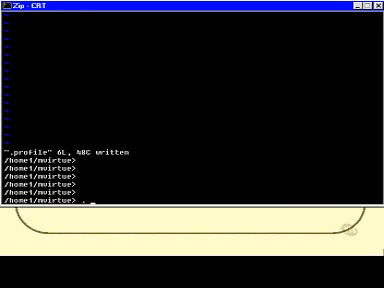
pyautogui.write('. .profile')
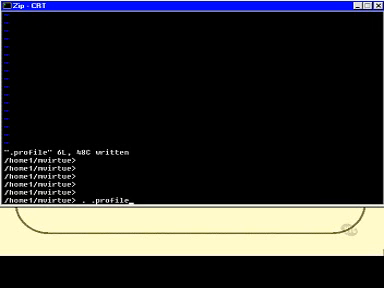